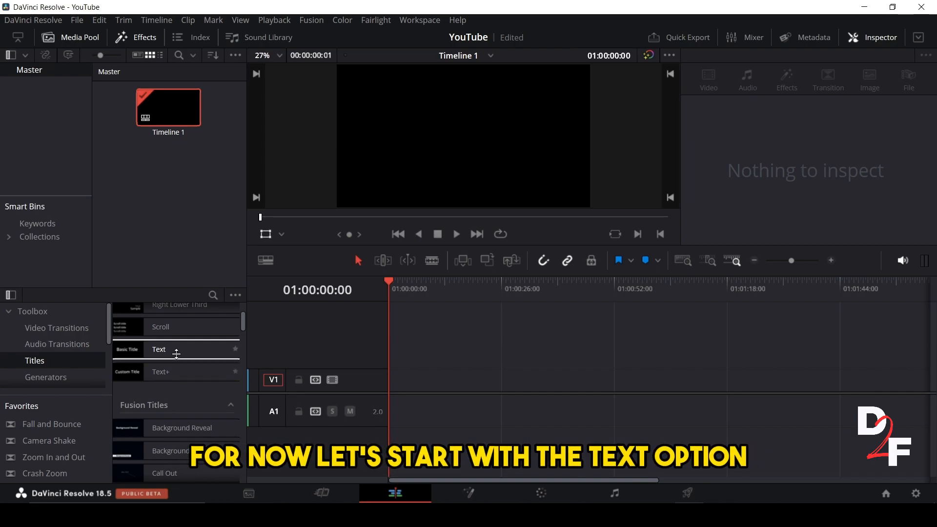
Step: Drag the basic Text title from Titles onto the start of video track 1
left_click(159, 349)
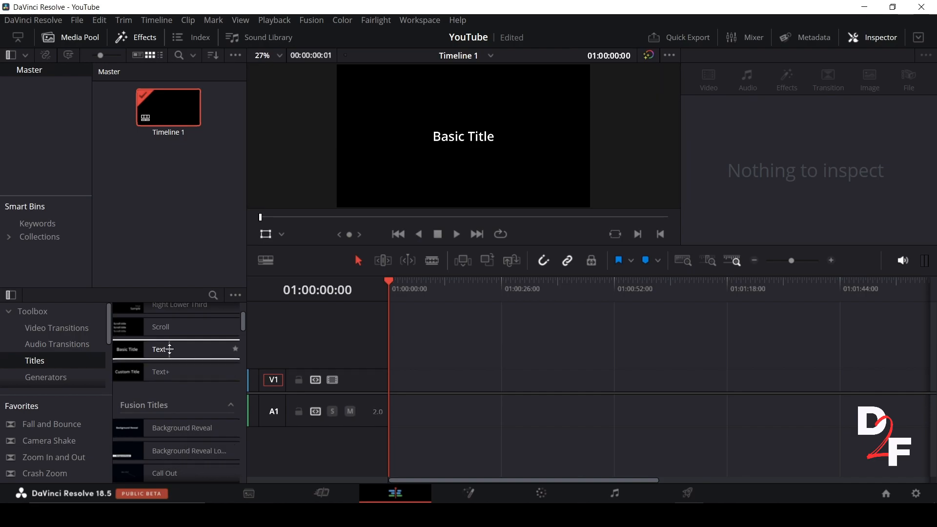
left_click_drag(161, 350, 419, 376)
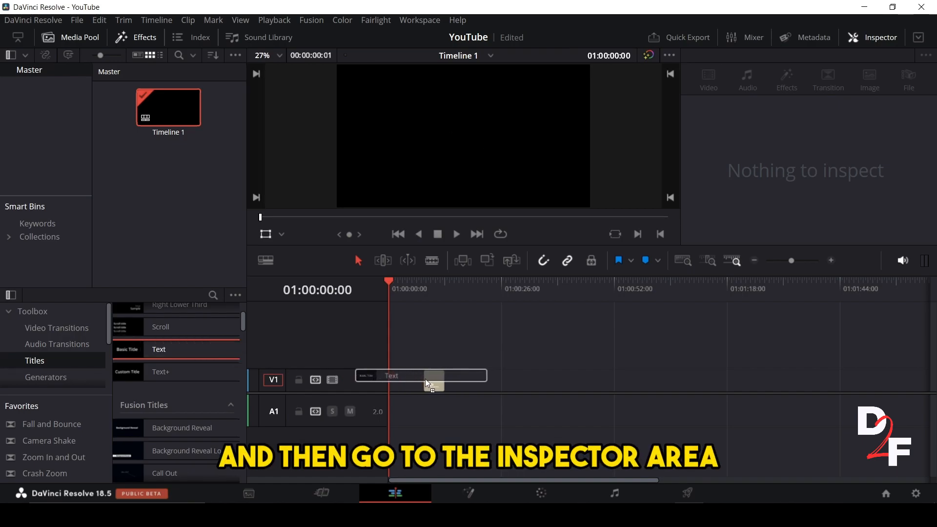
Step: Select the Text clip and try its Inspector alignment options beside the anchor and position controls
left_click(419, 379)
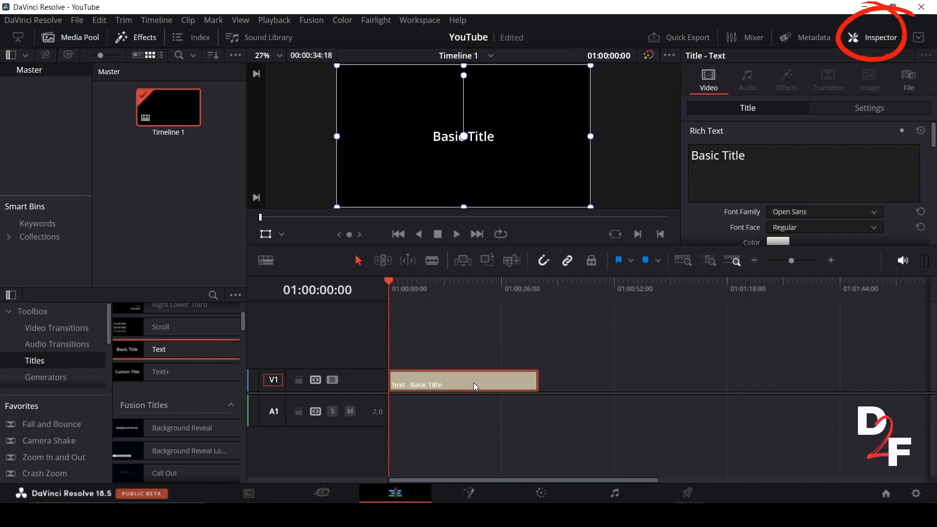
scroll("down", 3)
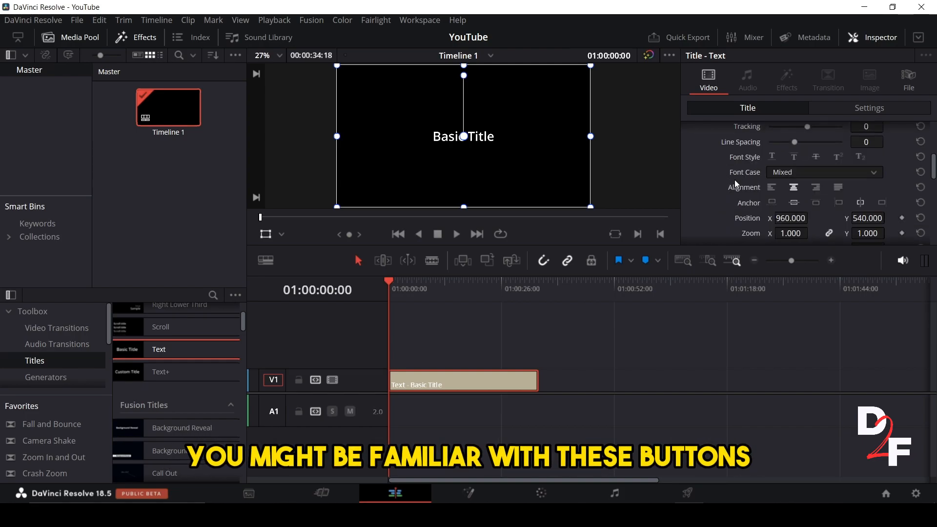
left_click(770, 187)
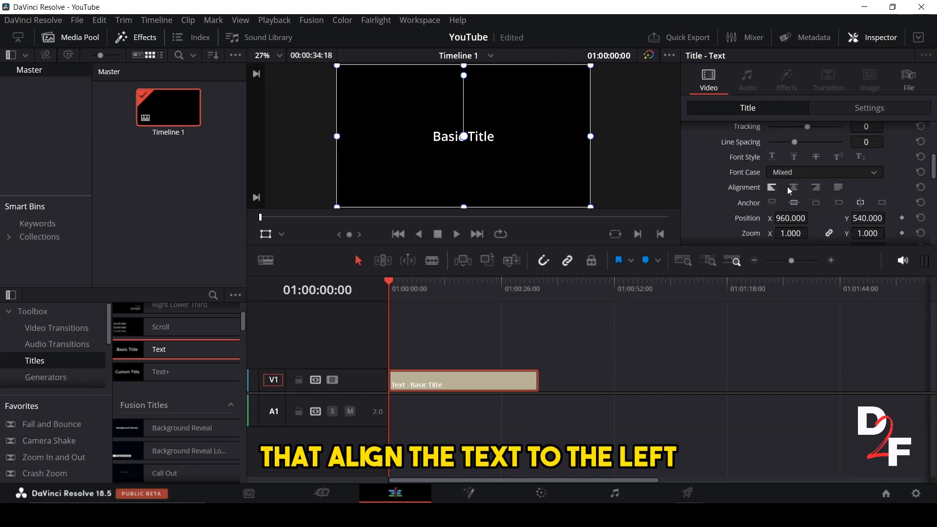
left_click(795, 187)
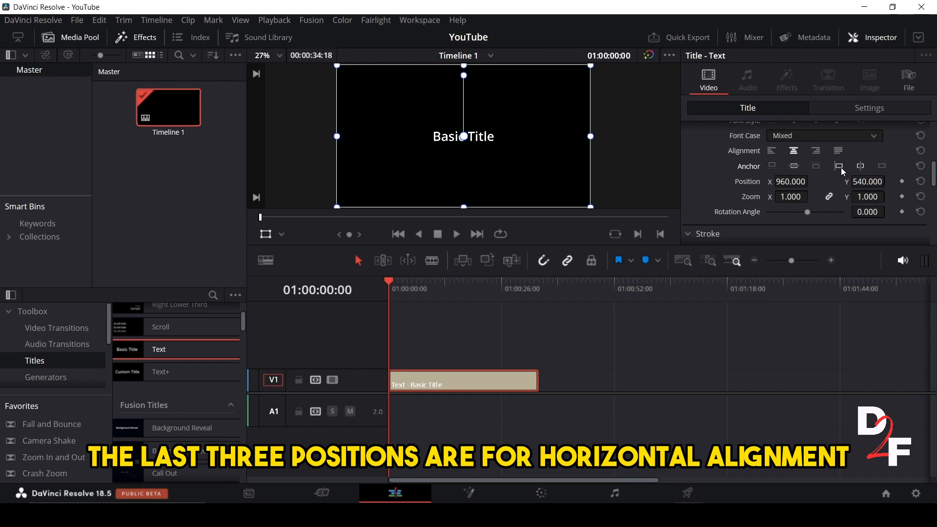
left_click(860, 166)
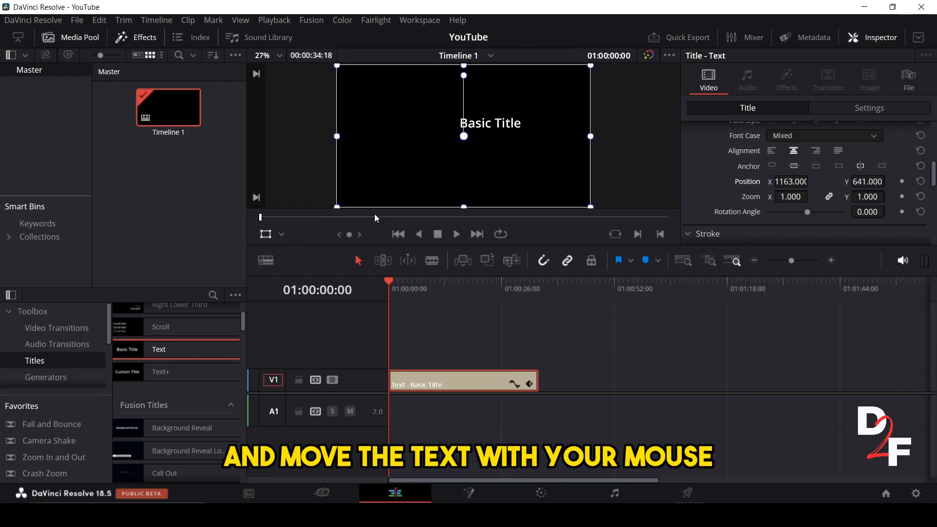
Step: Move the title in the viewer to Position X 1163, Y 641
left_click_drag(463, 136, 510, 196)
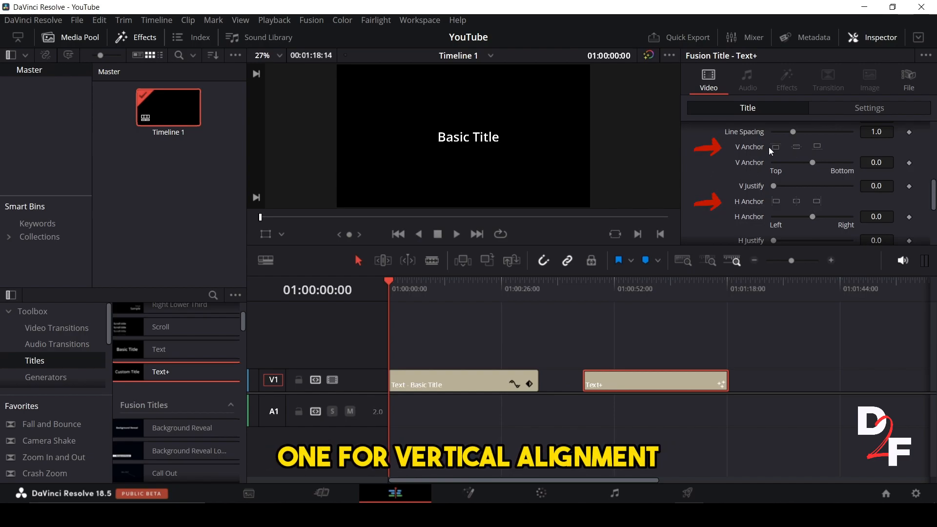
Step: Set the Text+ title's vertical anchor to Bottom (1.0)
left_click_drag(812, 162, 850, 162)
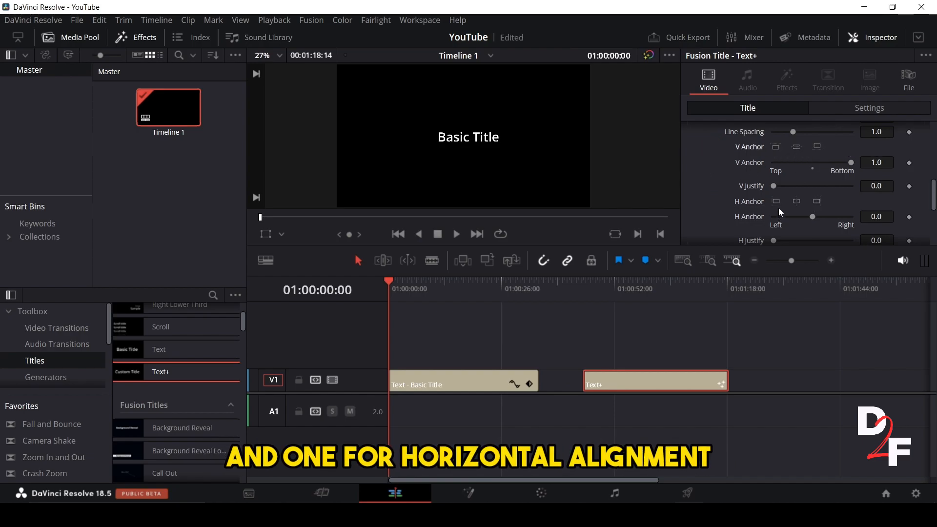